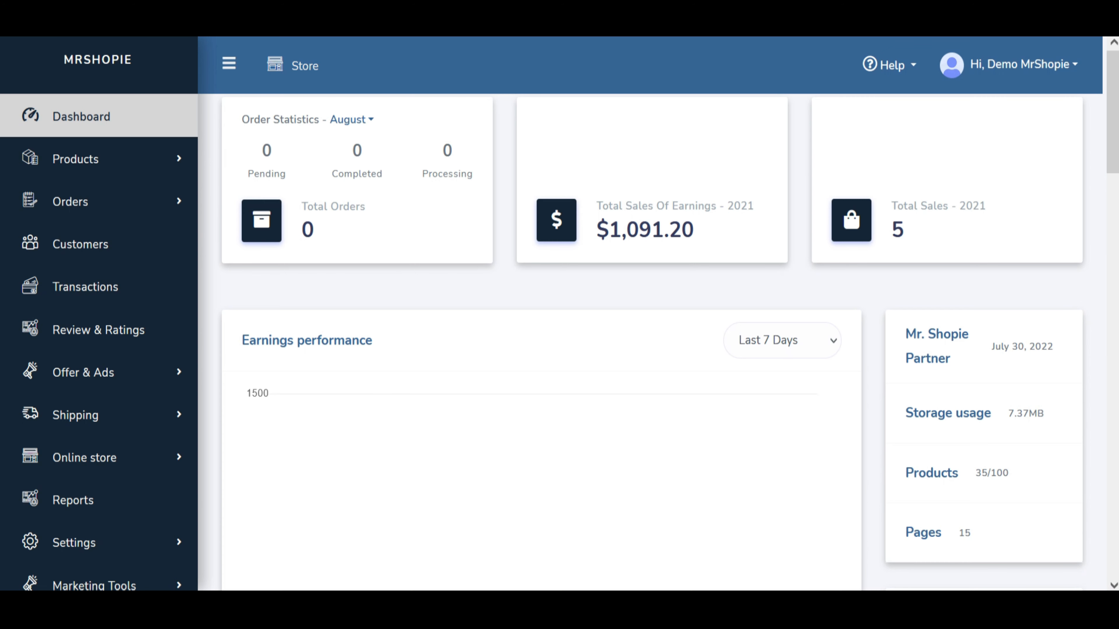
mouse_move(96, 458)
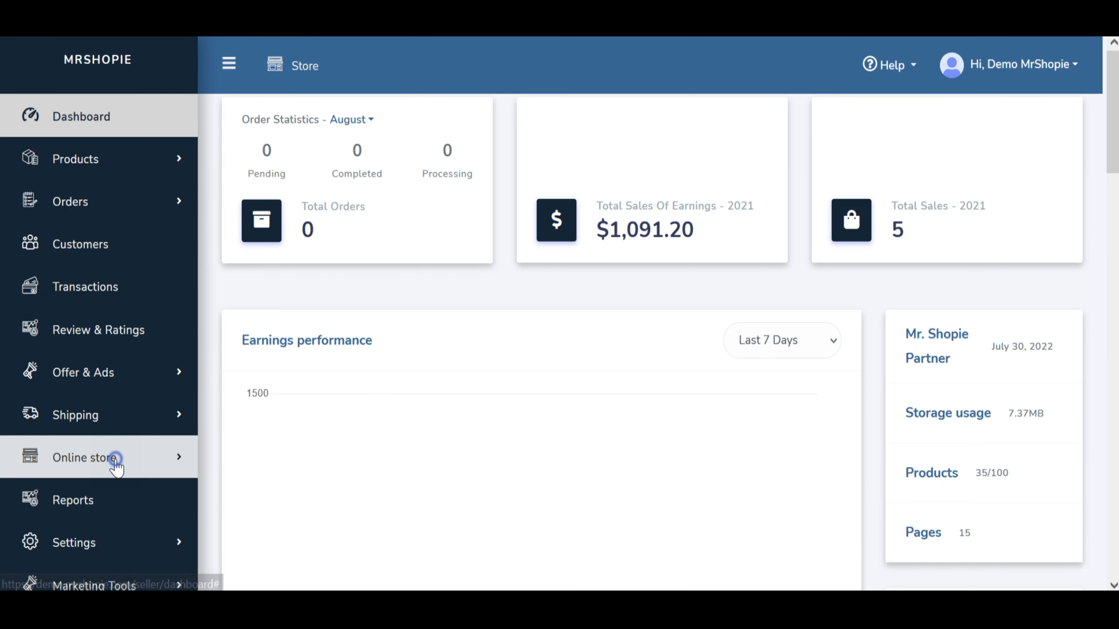
Go to the store's Menus page and start editing the Header Menu
left_click(99, 457)
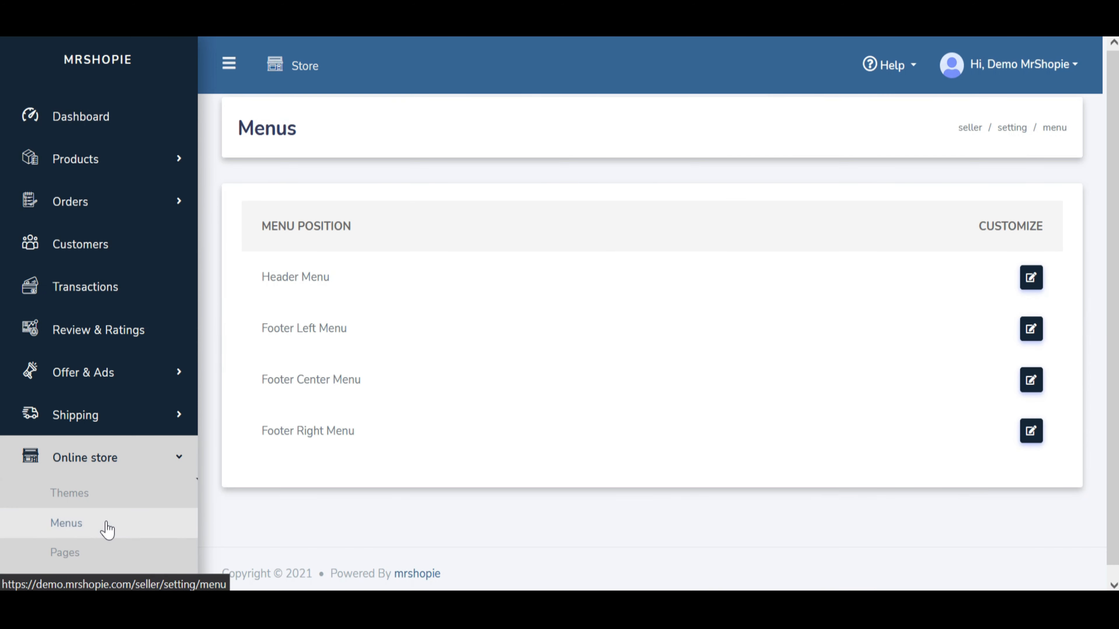
mouse_move(331, 309)
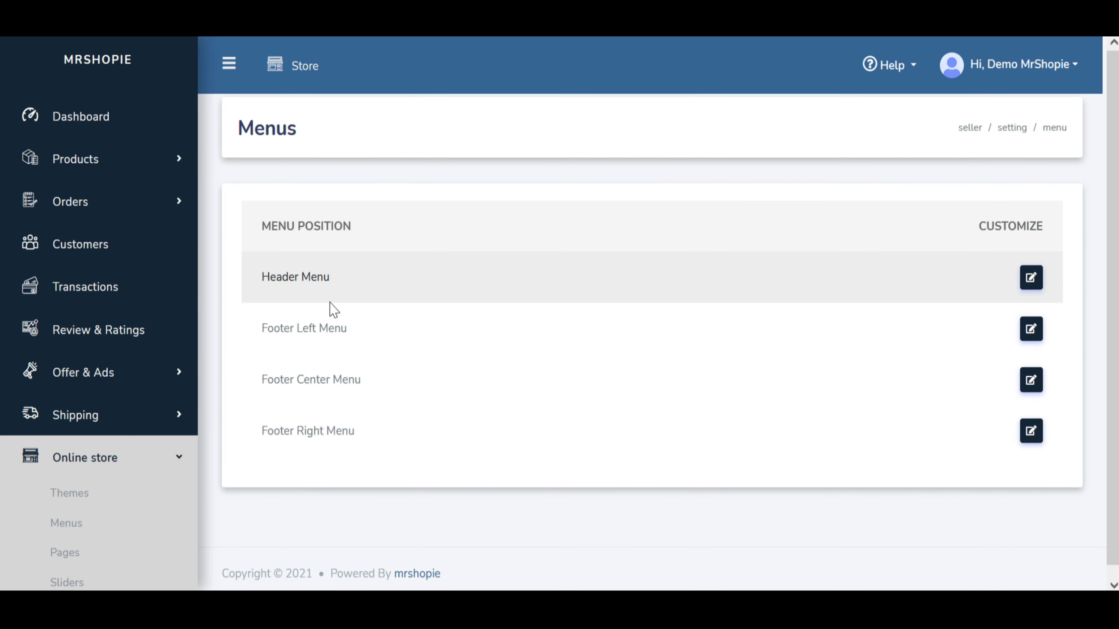
left_click(1030, 277)
type("B")
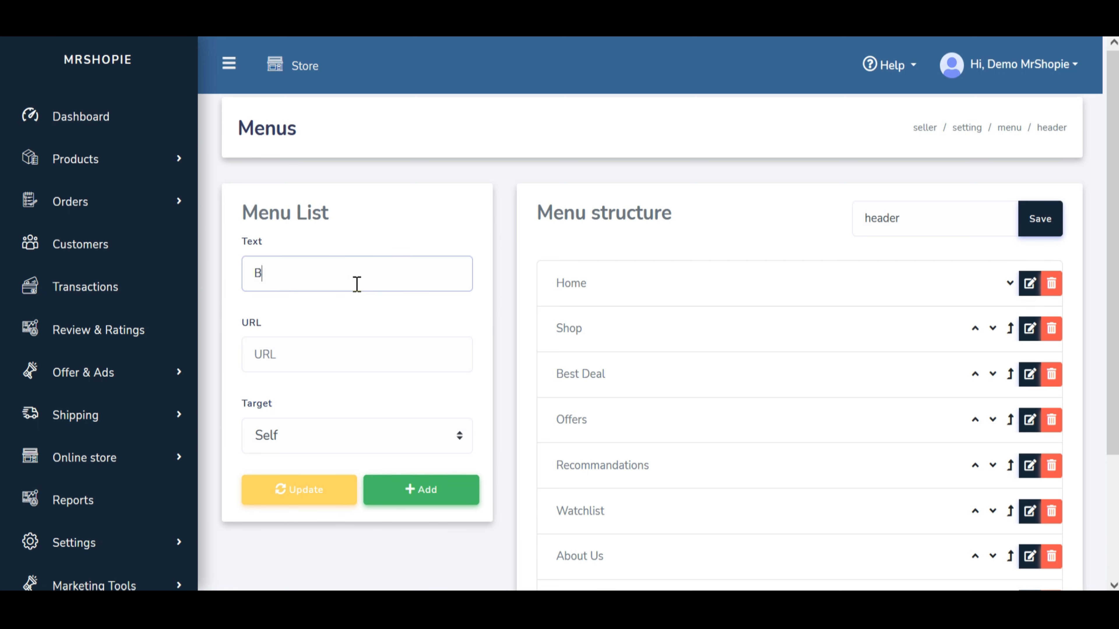
Add a 'Browsing History' item linking to the browsing-history page to the header menu
type("worsing")
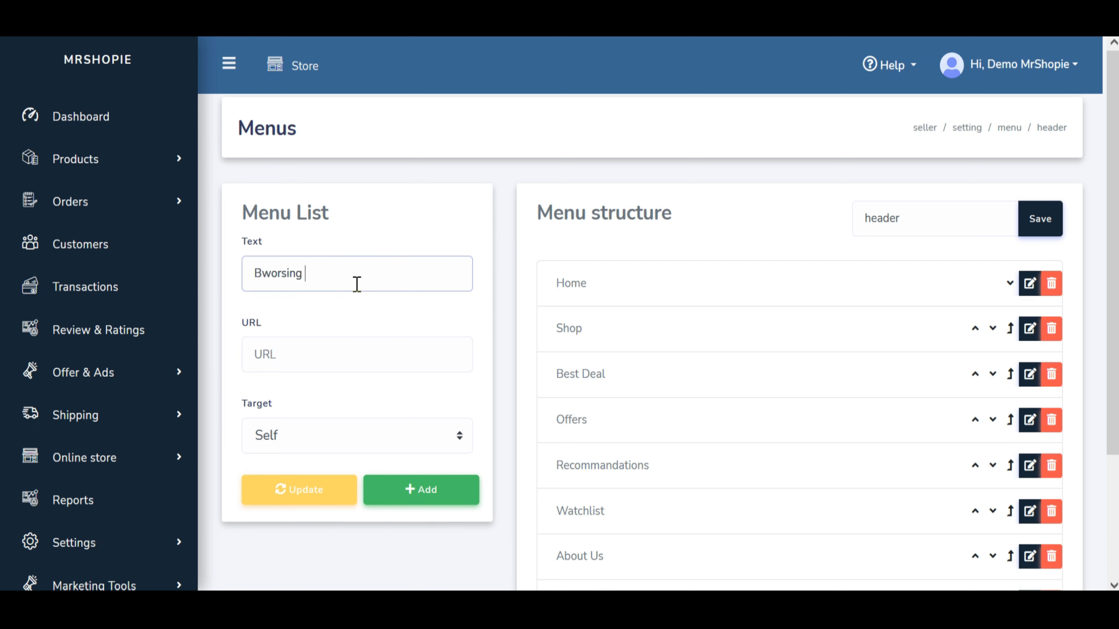
type("History")
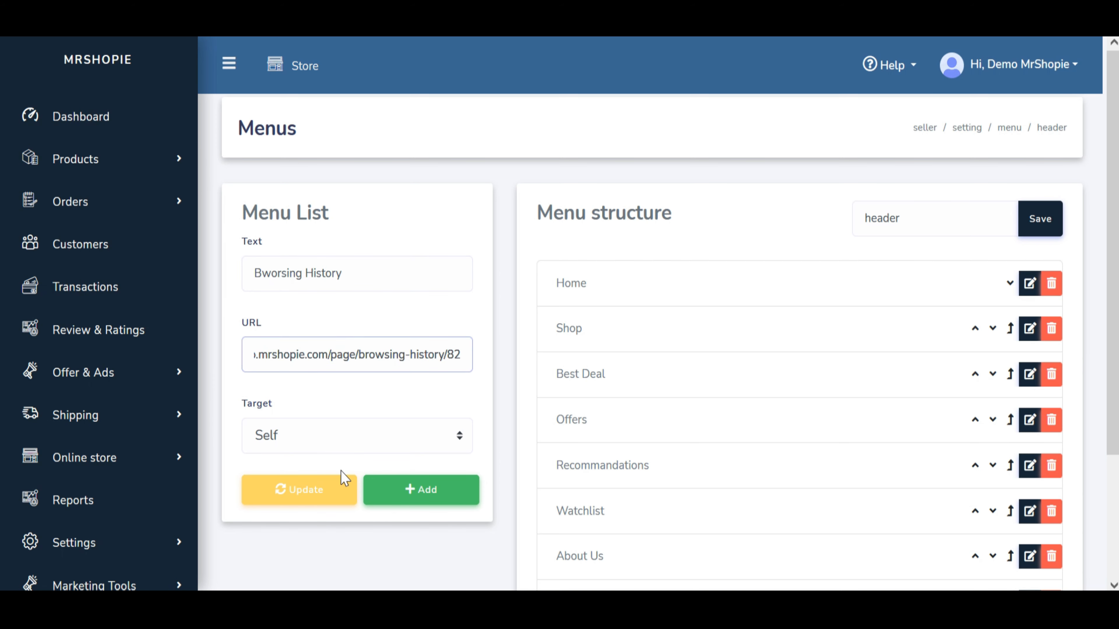
left_click(420, 490)
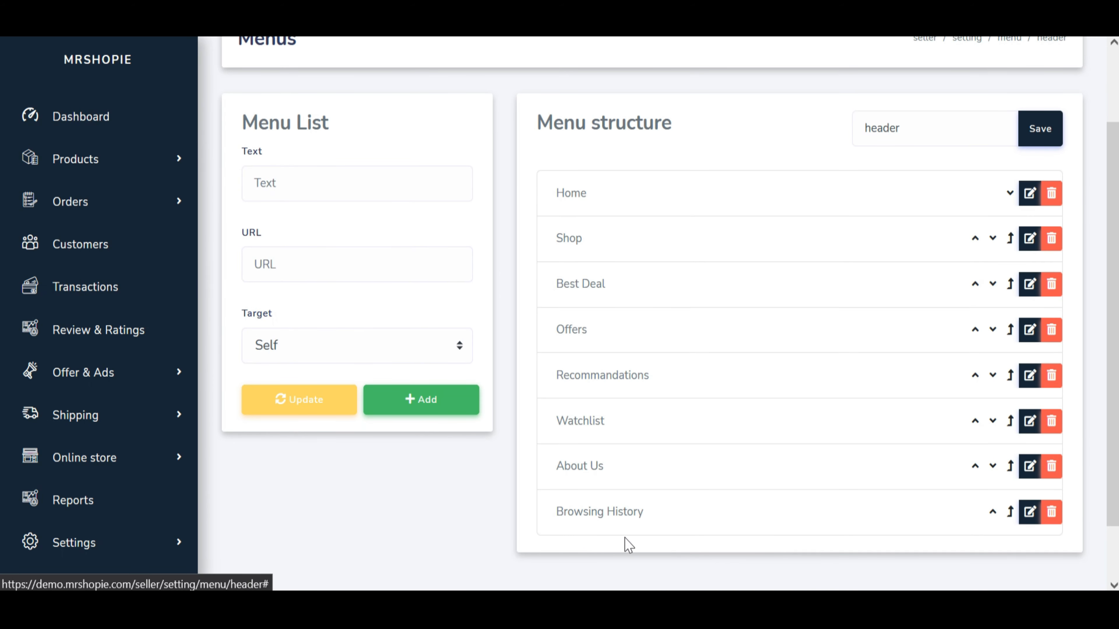
Open the storefront homepage to view the updated header menu
scroll("down", 3)
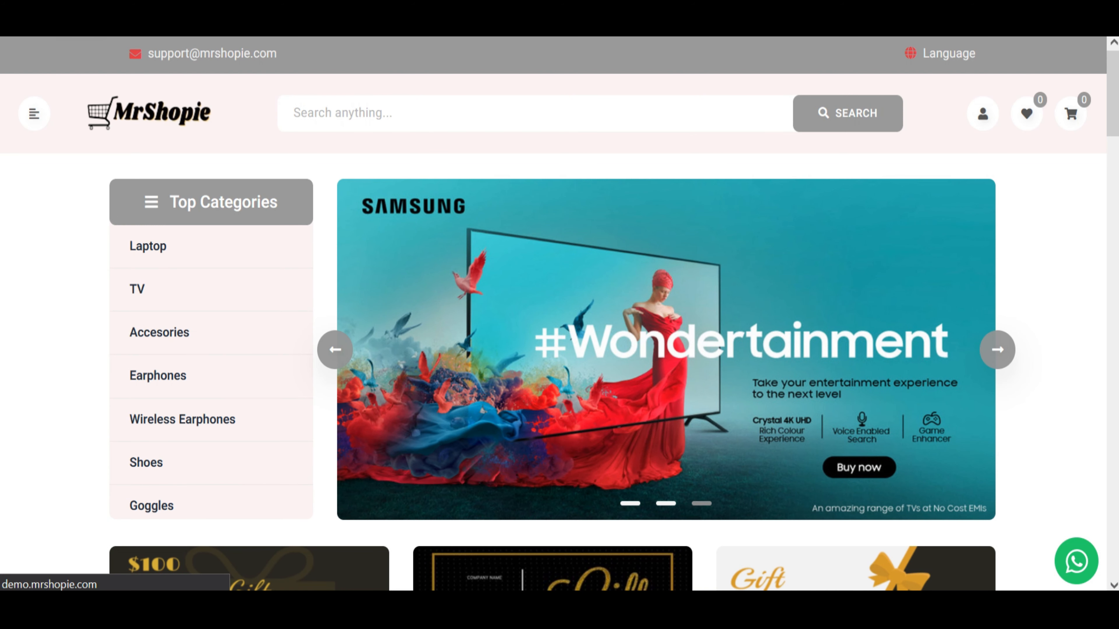
left_click(997, 350)
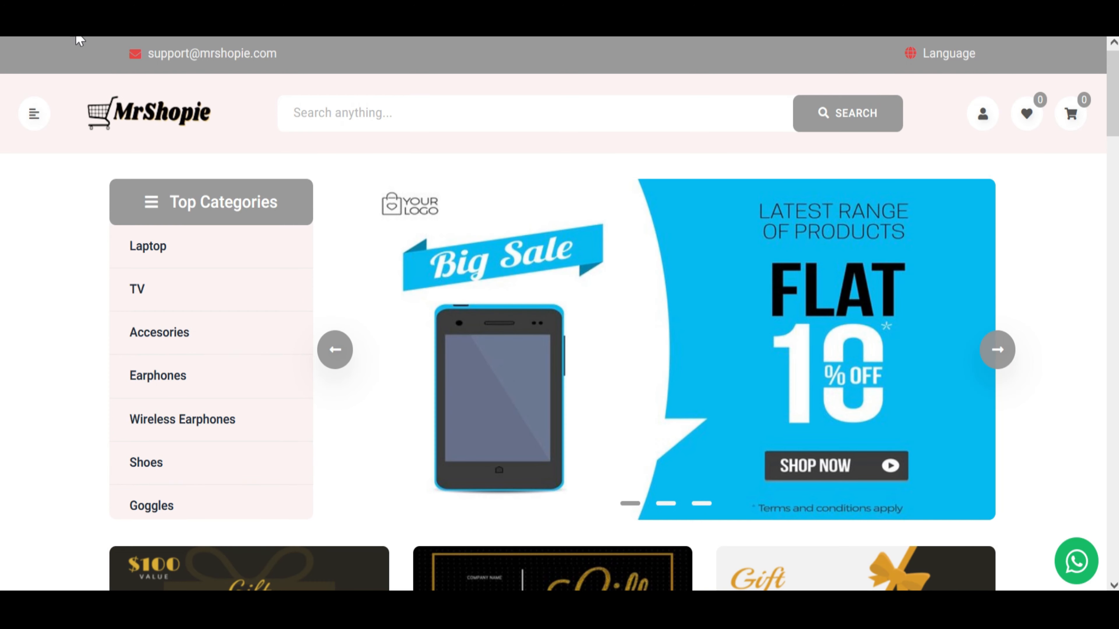